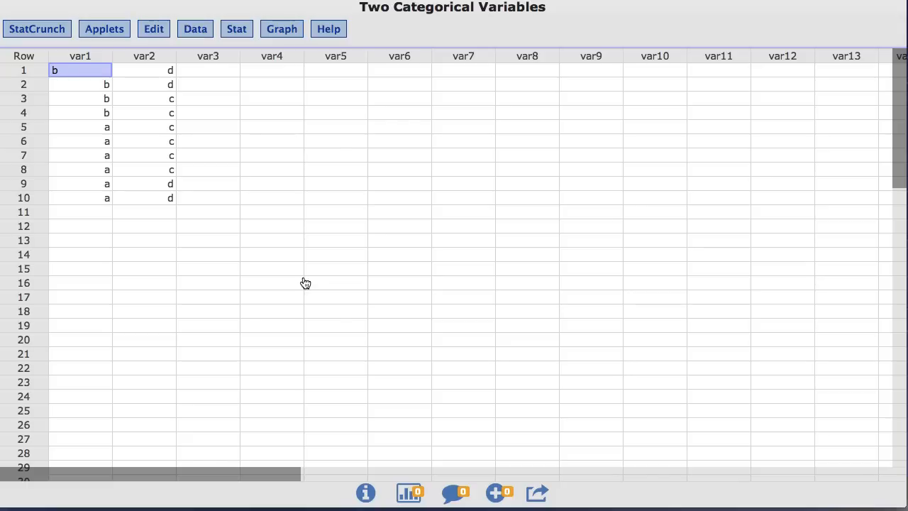
pyautogui.moveTo(267, 67)
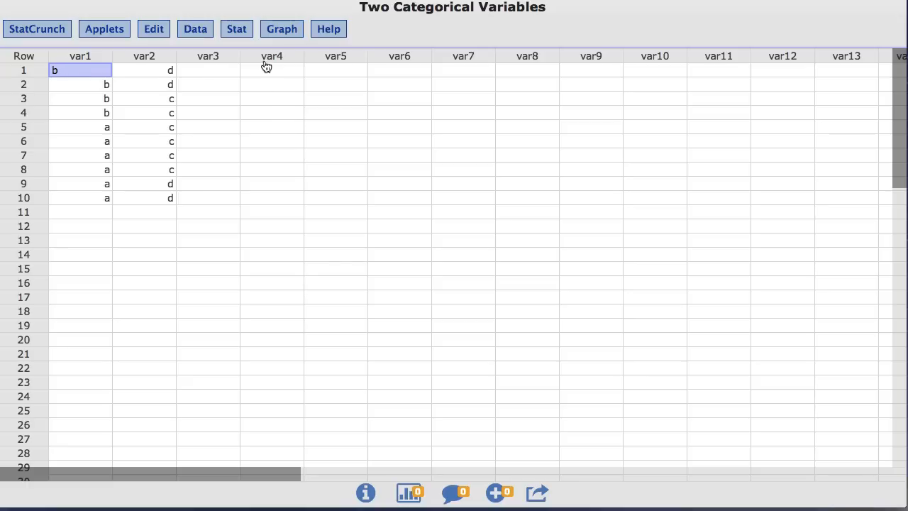
# - Bring up StatCrunch's Stat menu of statistical procedures
pyautogui.click(235, 29)
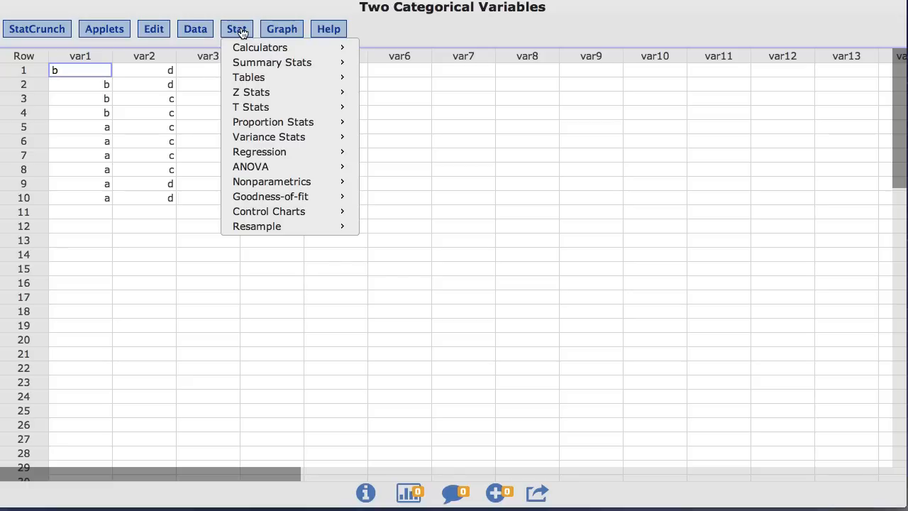
pyautogui.moveTo(248, 76)
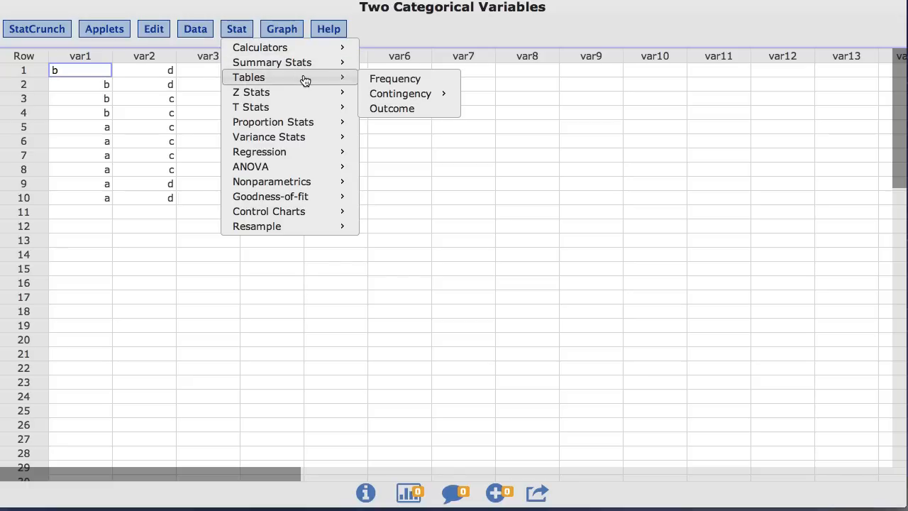
pyautogui.moveTo(400, 93)
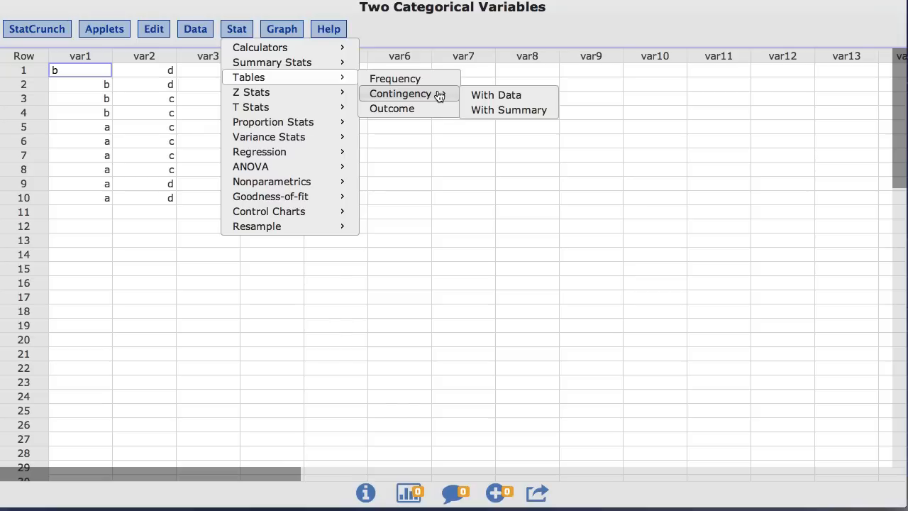
pyautogui.moveTo(496, 93)
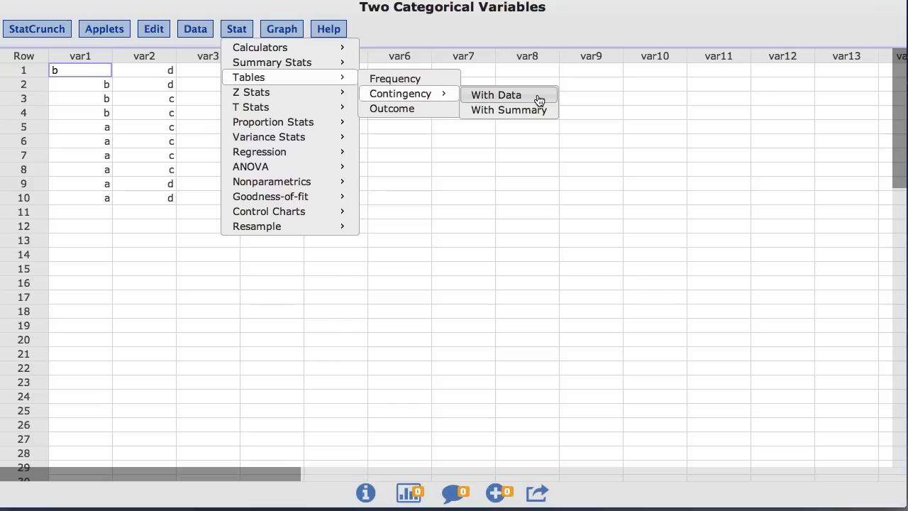
# - Start a contingency table With Data, using var1 as row variable and var2 as column variable
pyautogui.click(497, 94)
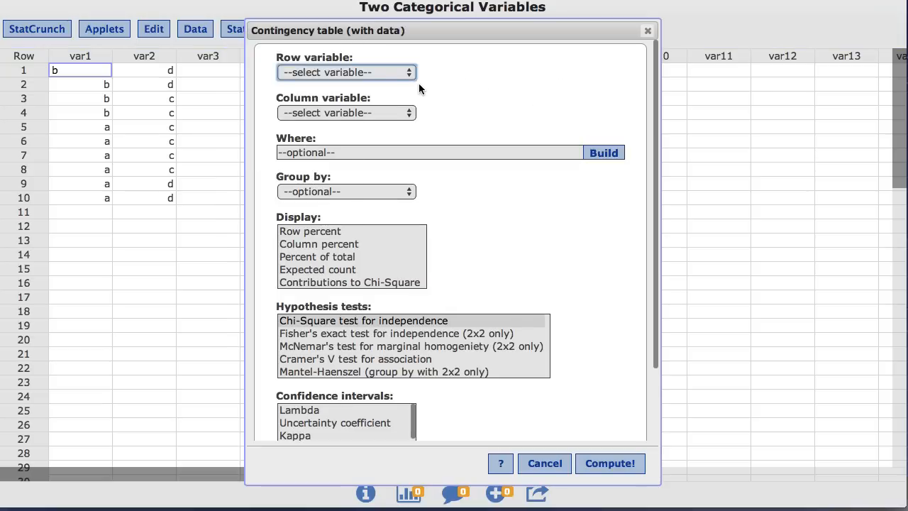
pyautogui.click(346, 71)
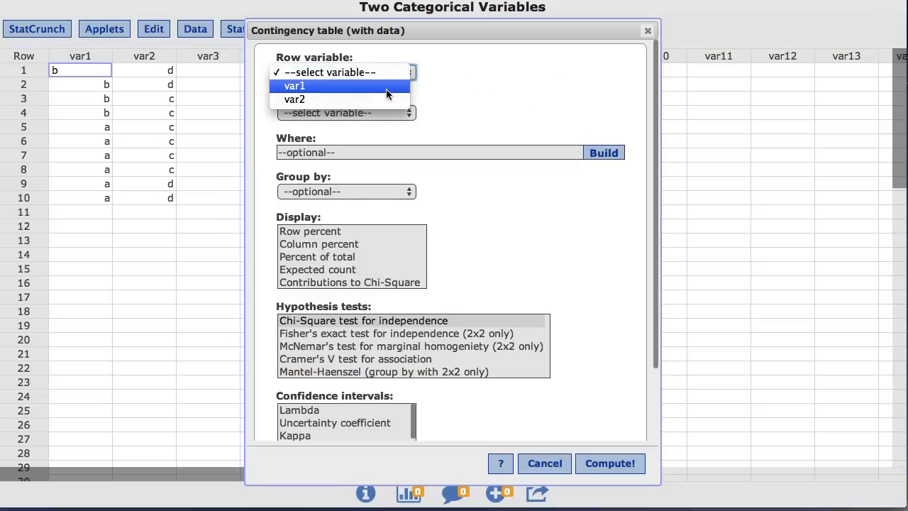
pyautogui.click(295, 85)
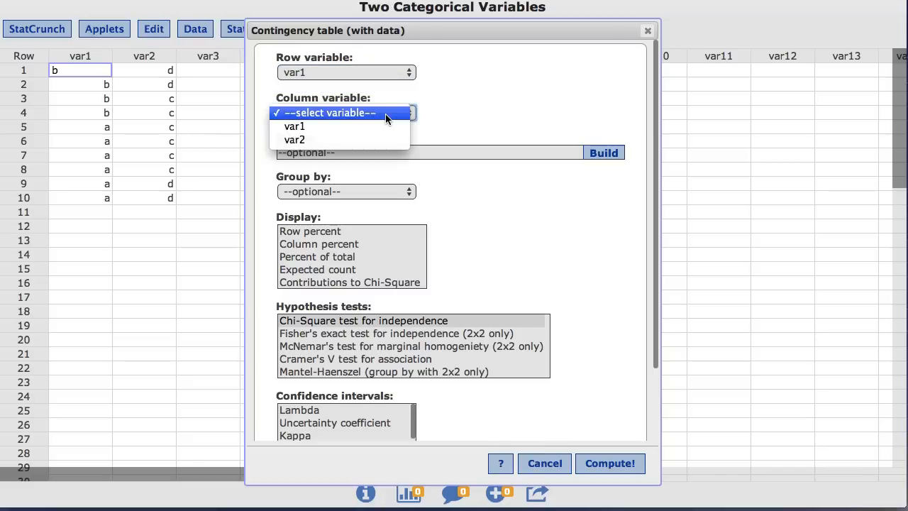
pyautogui.click(295, 139)
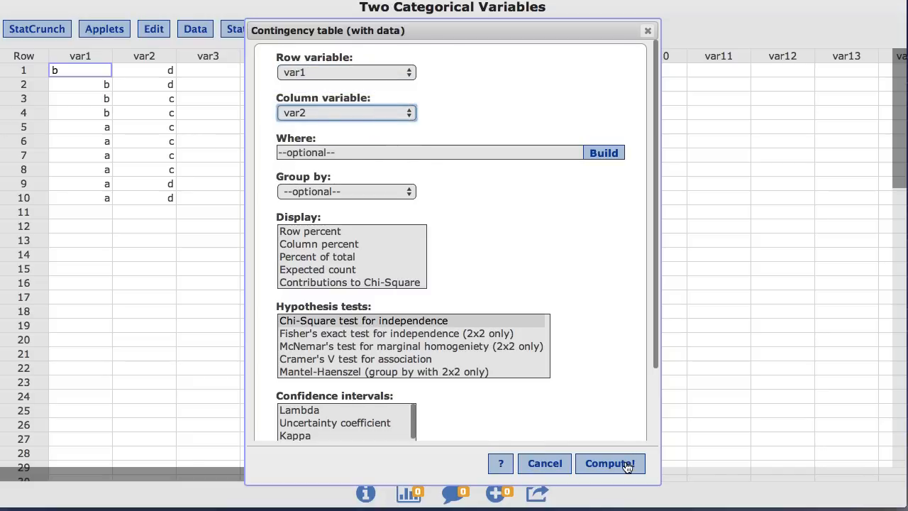
# - Compute the var1 by var2 table of counts with the chi-square test (p-value 0.5982)
pyautogui.click(609, 462)
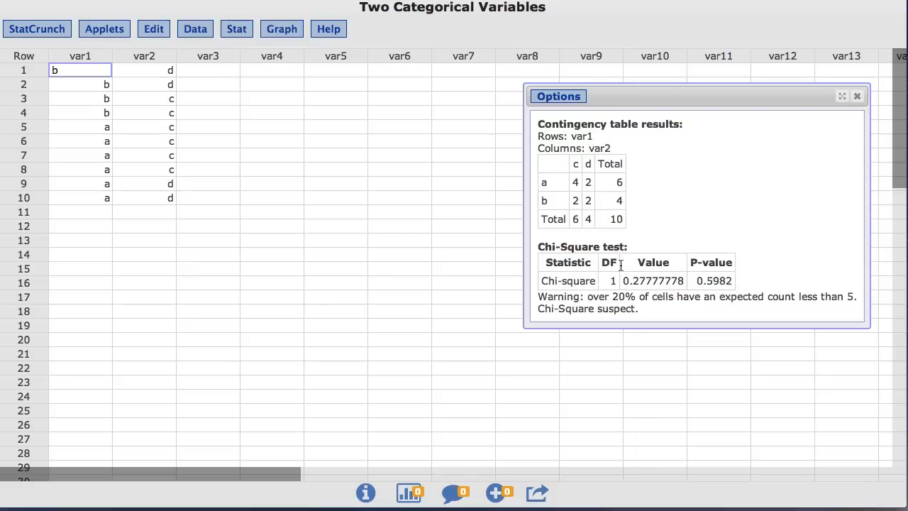
pyautogui.moveTo(570, 101)
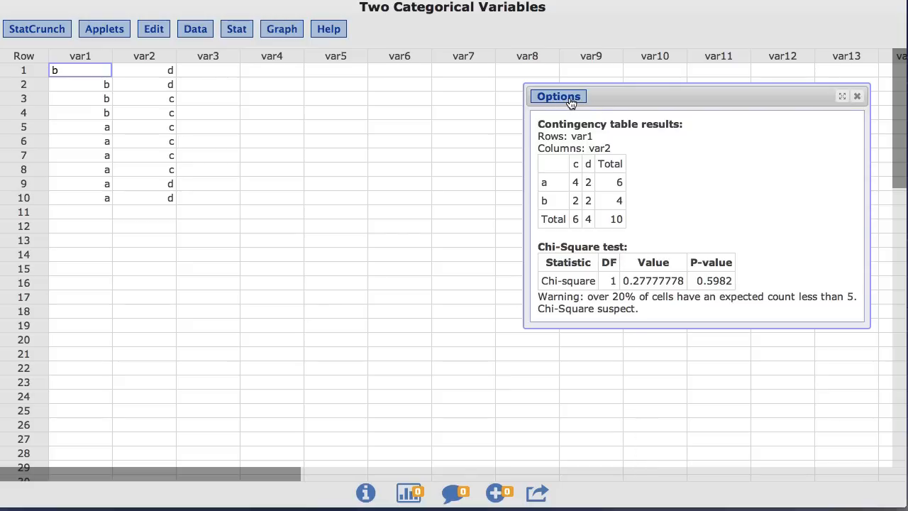
# - Edit the results via Options and add Row percent to the table display
pyautogui.click(559, 97)
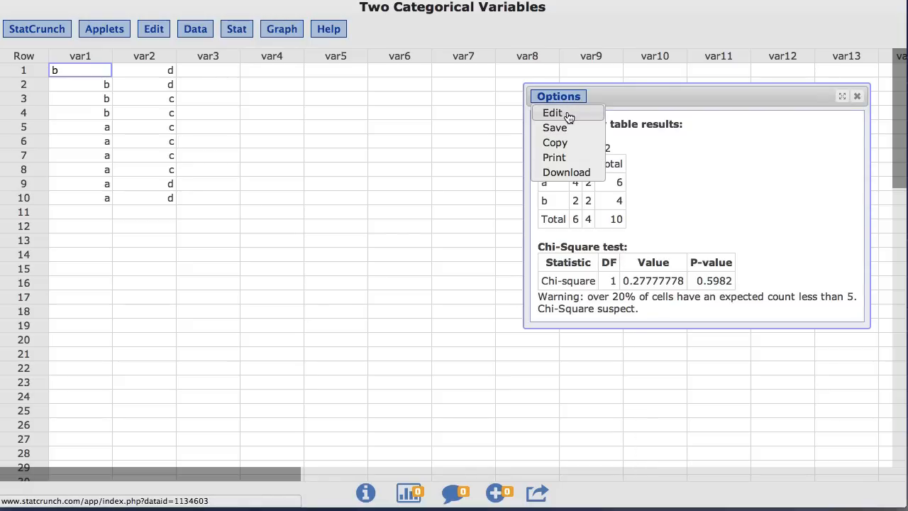
pyautogui.click(552, 113)
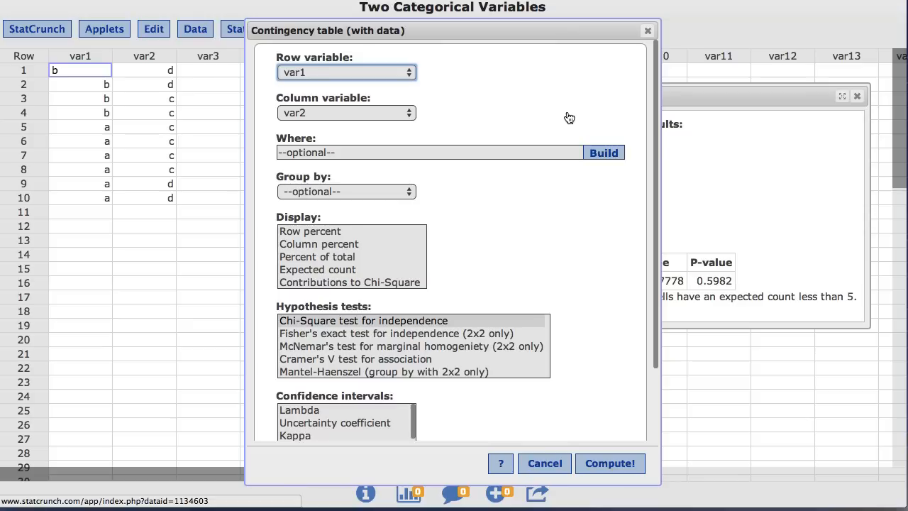
pyautogui.moveTo(404, 255)
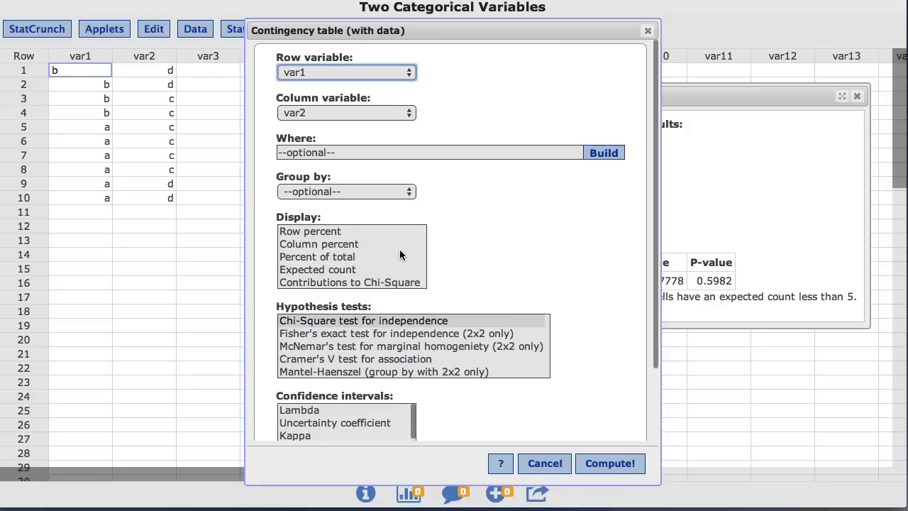
pyautogui.click(309, 231)
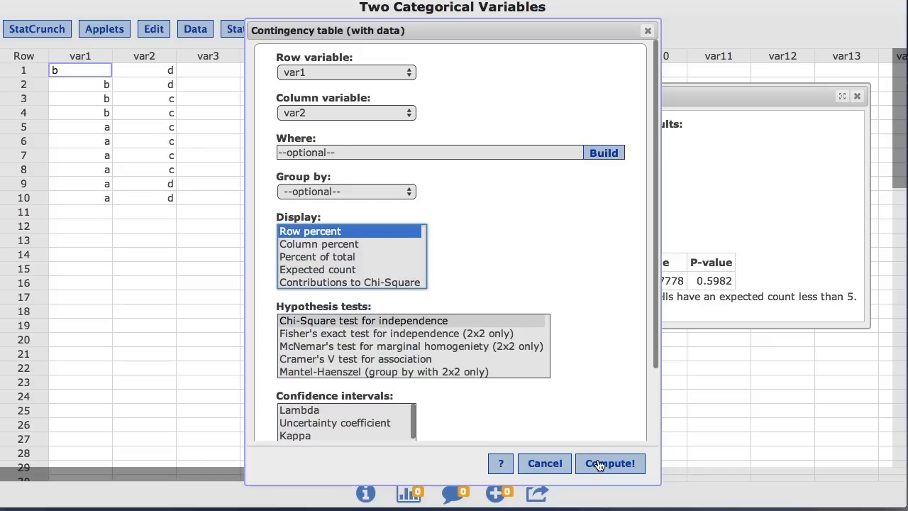
pyautogui.click(610, 462)
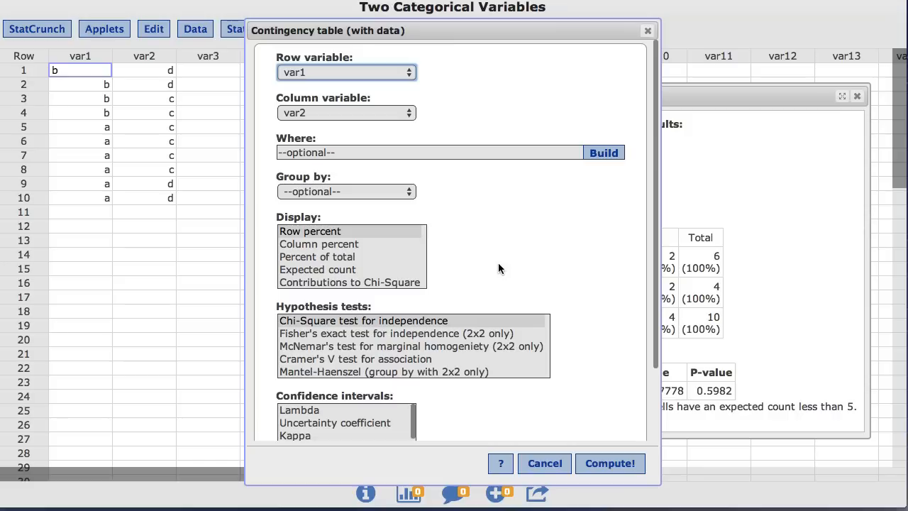
pyautogui.moveTo(499, 271)
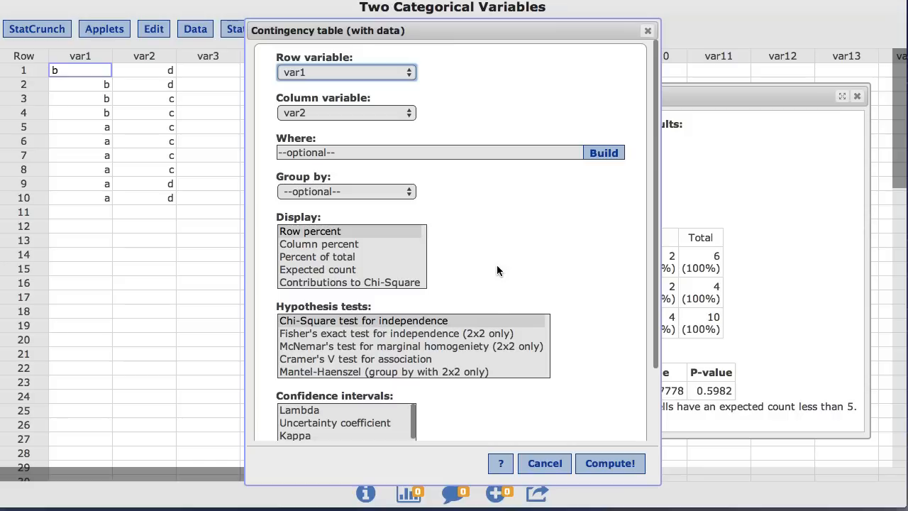
# - Switch to Fisher's exact test for independence and recompute, giving P-value = 1
pyautogui.click(395, 333)
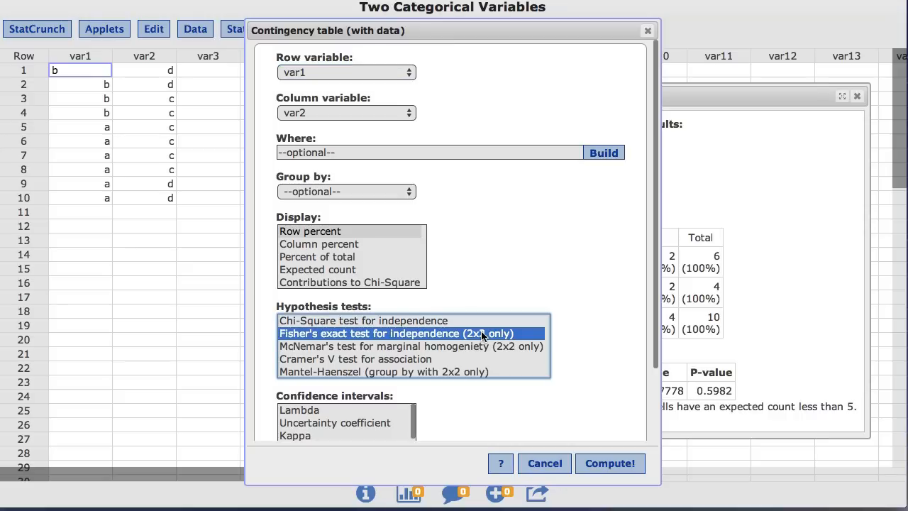
pyautogui.moveTo(582, 366)
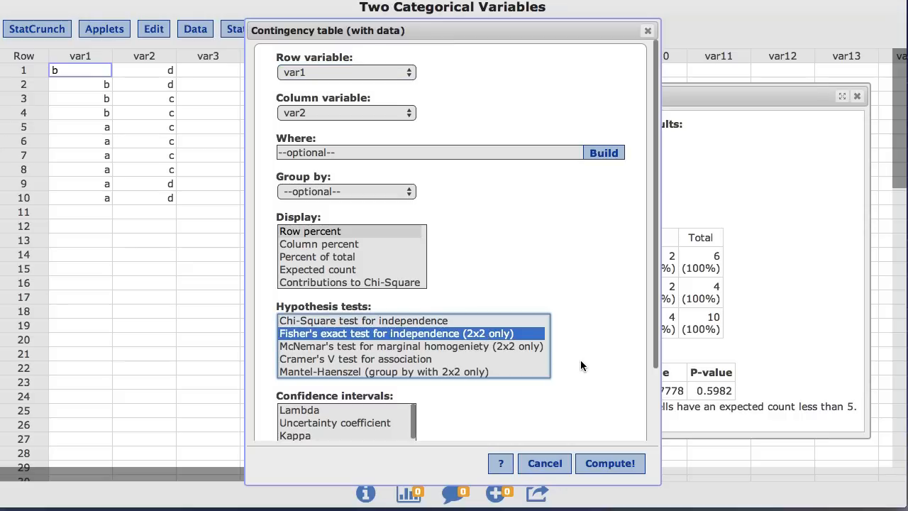
pyautogui.scroll(-3)
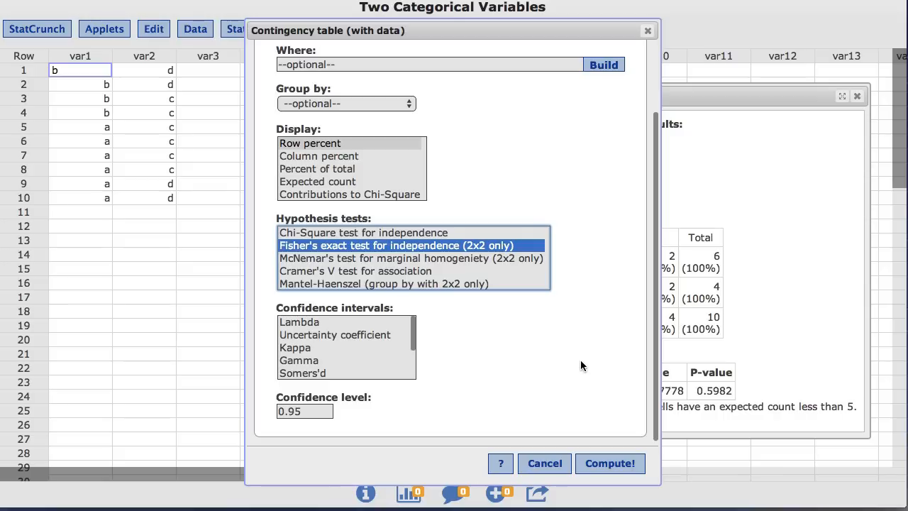
pyautogui.moveTo(610, 462)
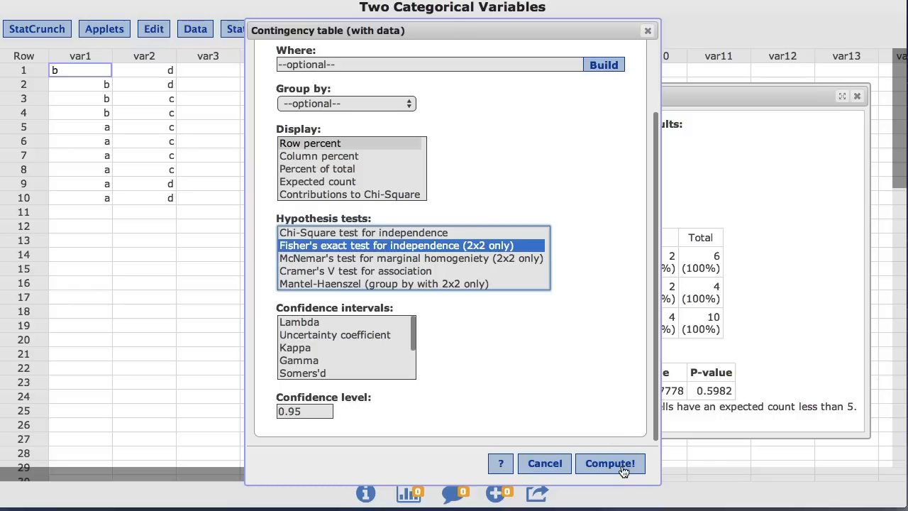
pyautogui.click(609, 462)
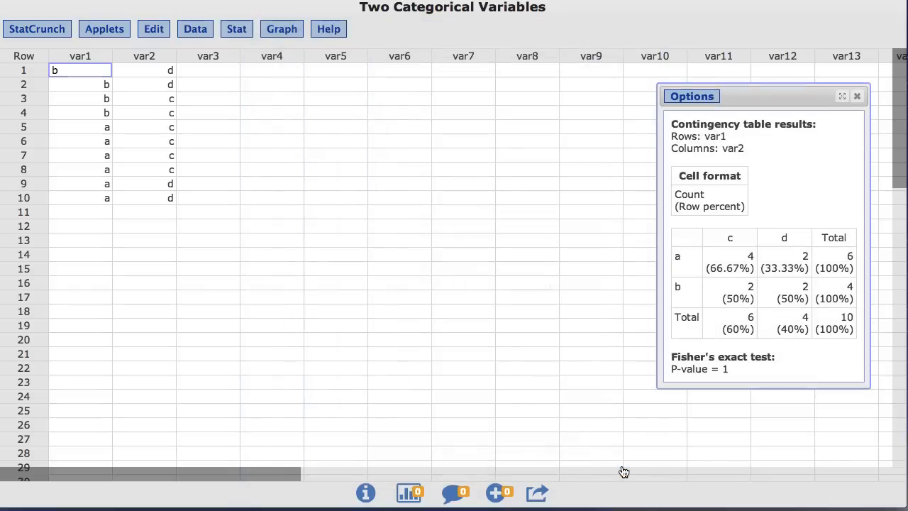